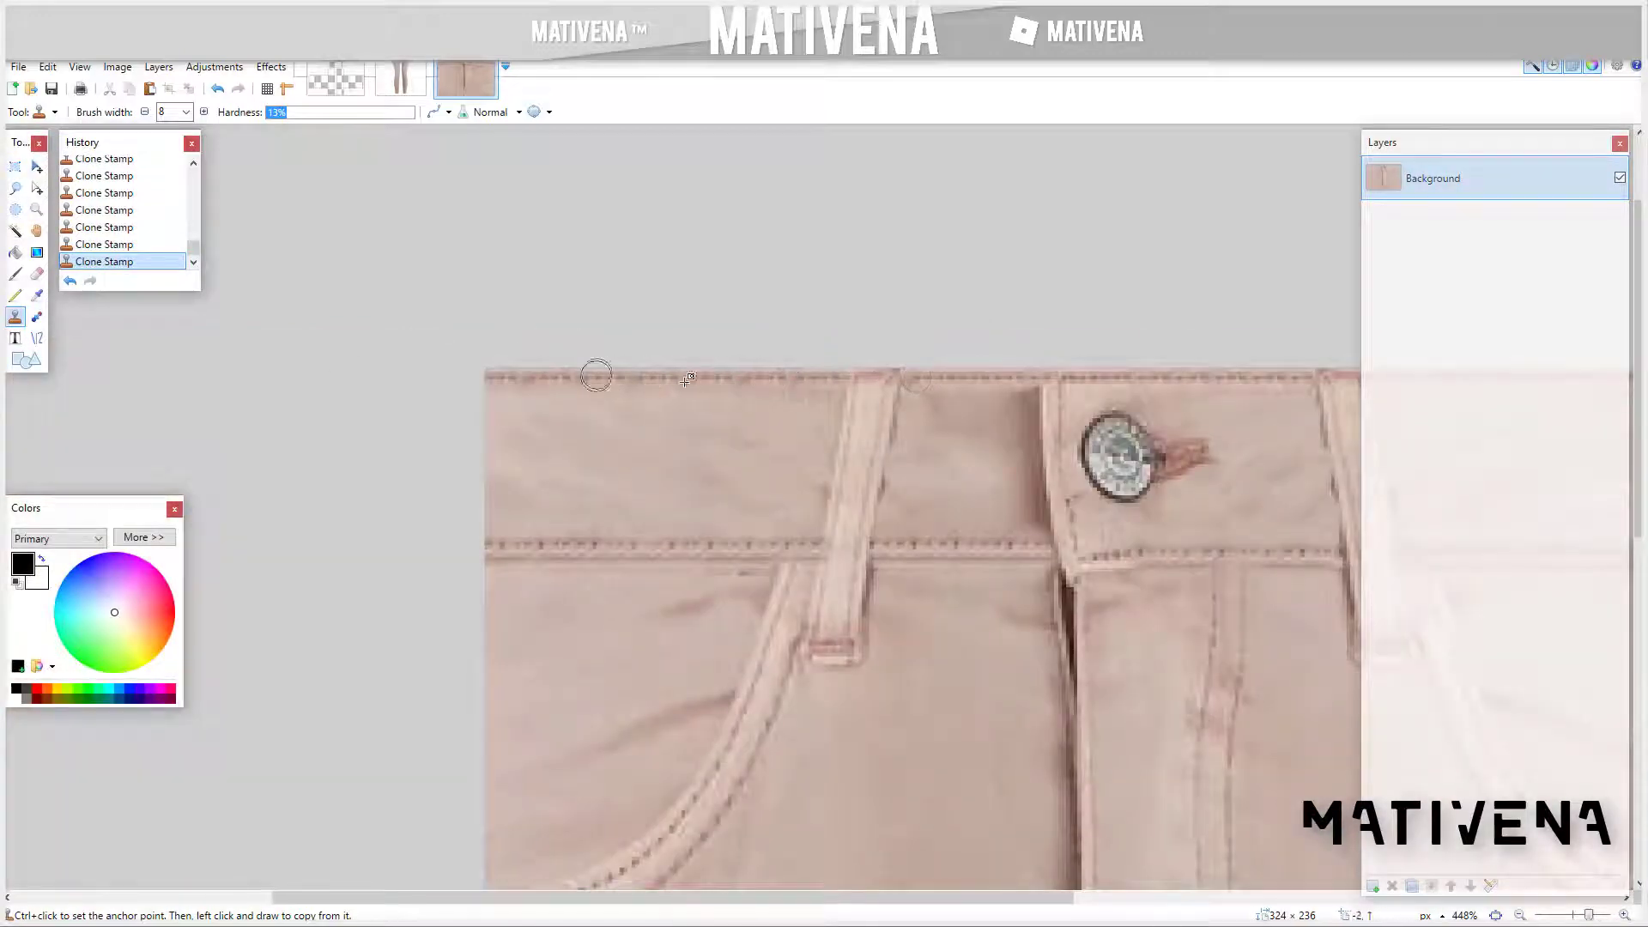
# Resize the pants texture to 128 pixels wide by absolute size, aspect ratio unlocked.
pyautogui.click(117, 67)
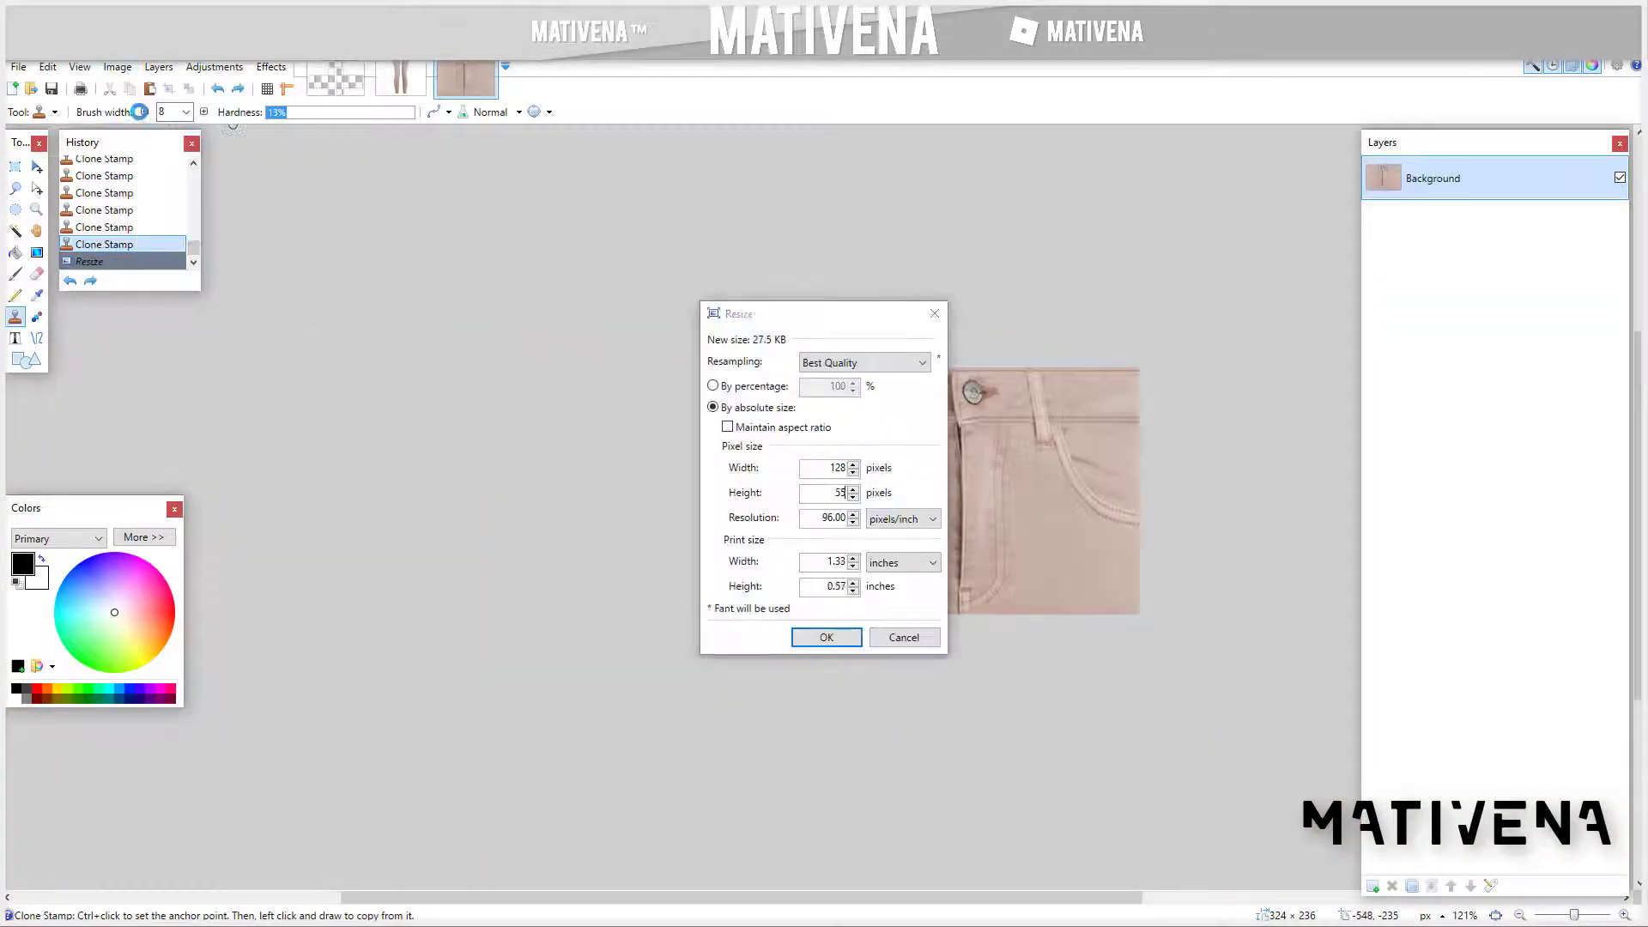
pyautogui.click(826, 637)
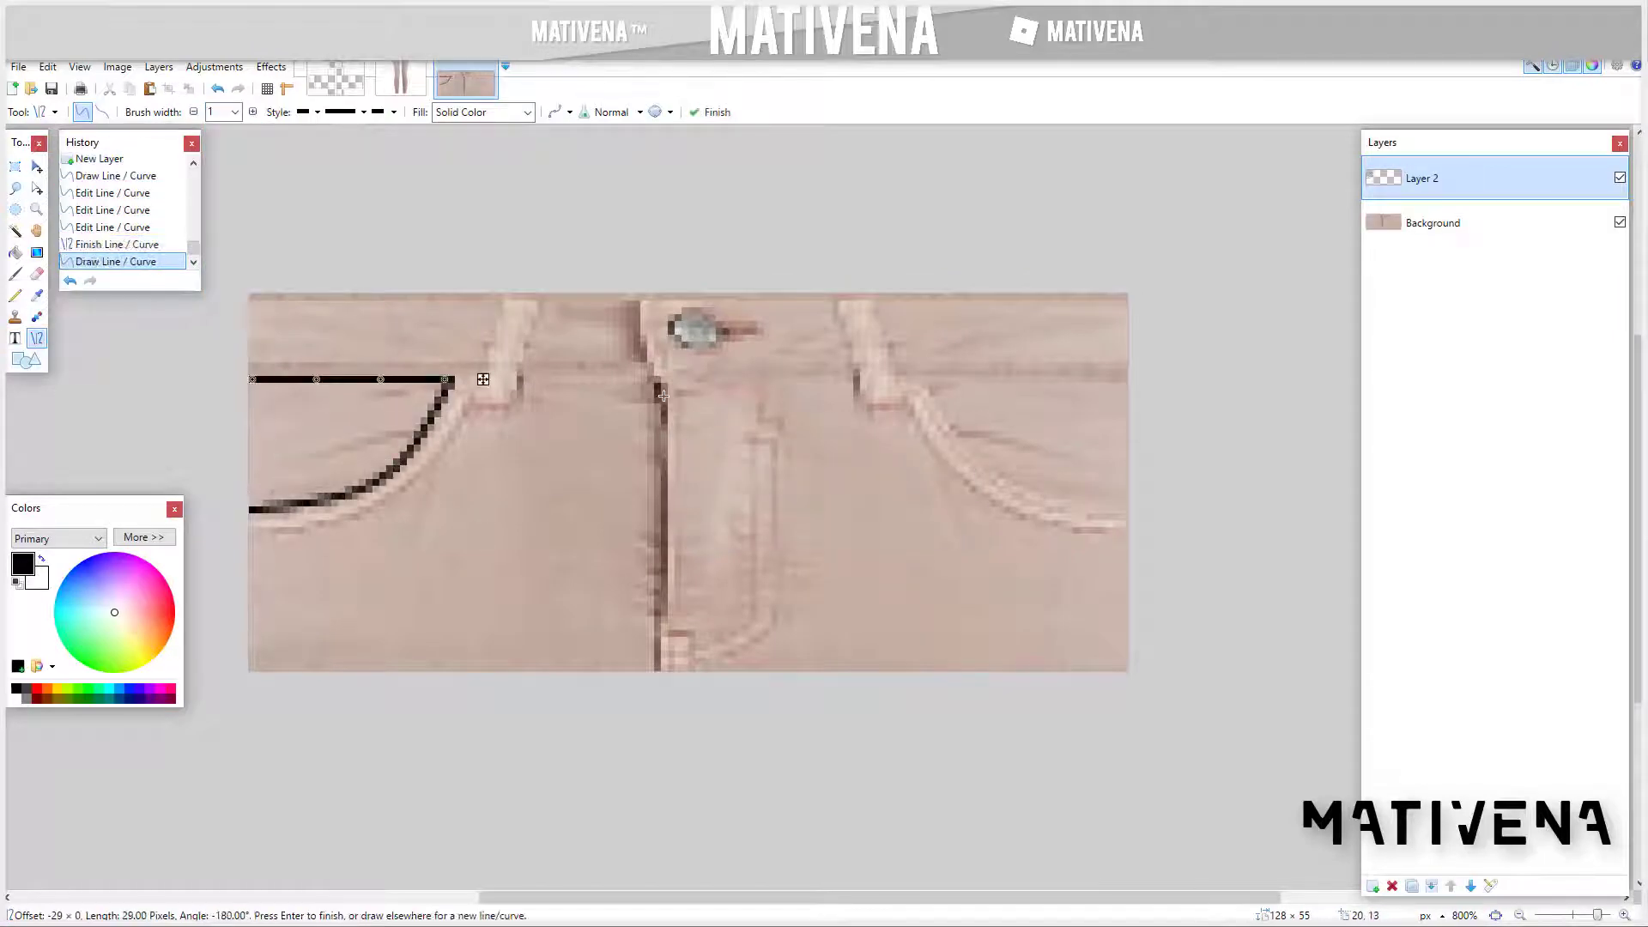
# Trace the pocket edge, then clone-stamp the waistband strip leftward across the template layer.
pyautogui.click(270, 67)
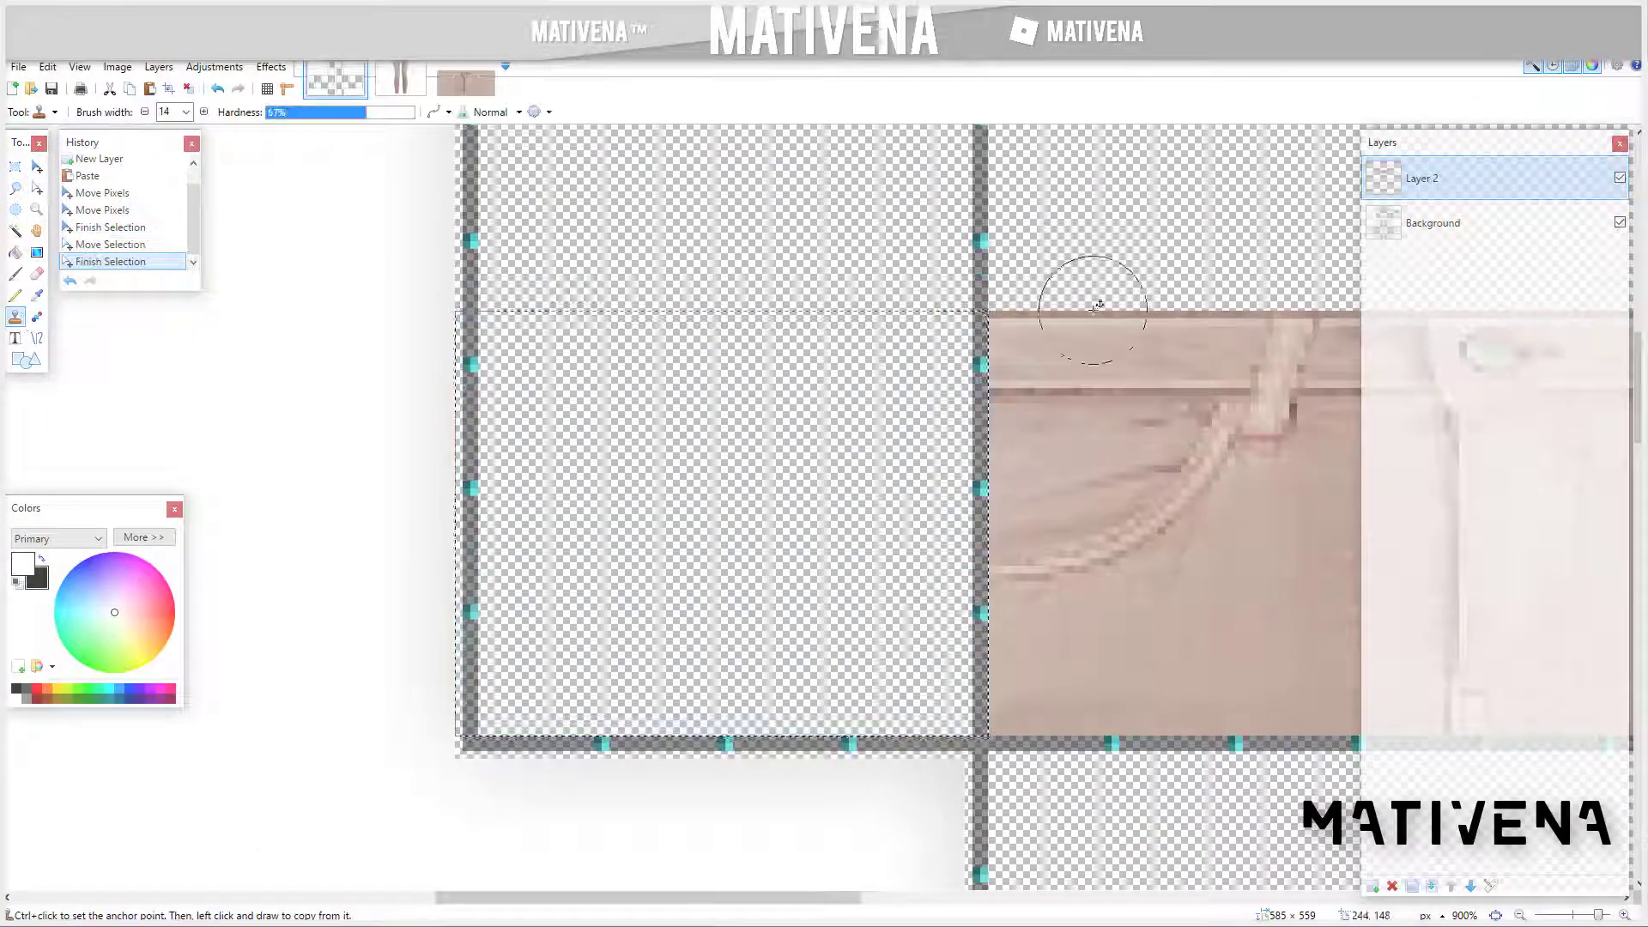
pyautogui.moveTo(1094, 305); pyautogui.dragTo(820, 357)
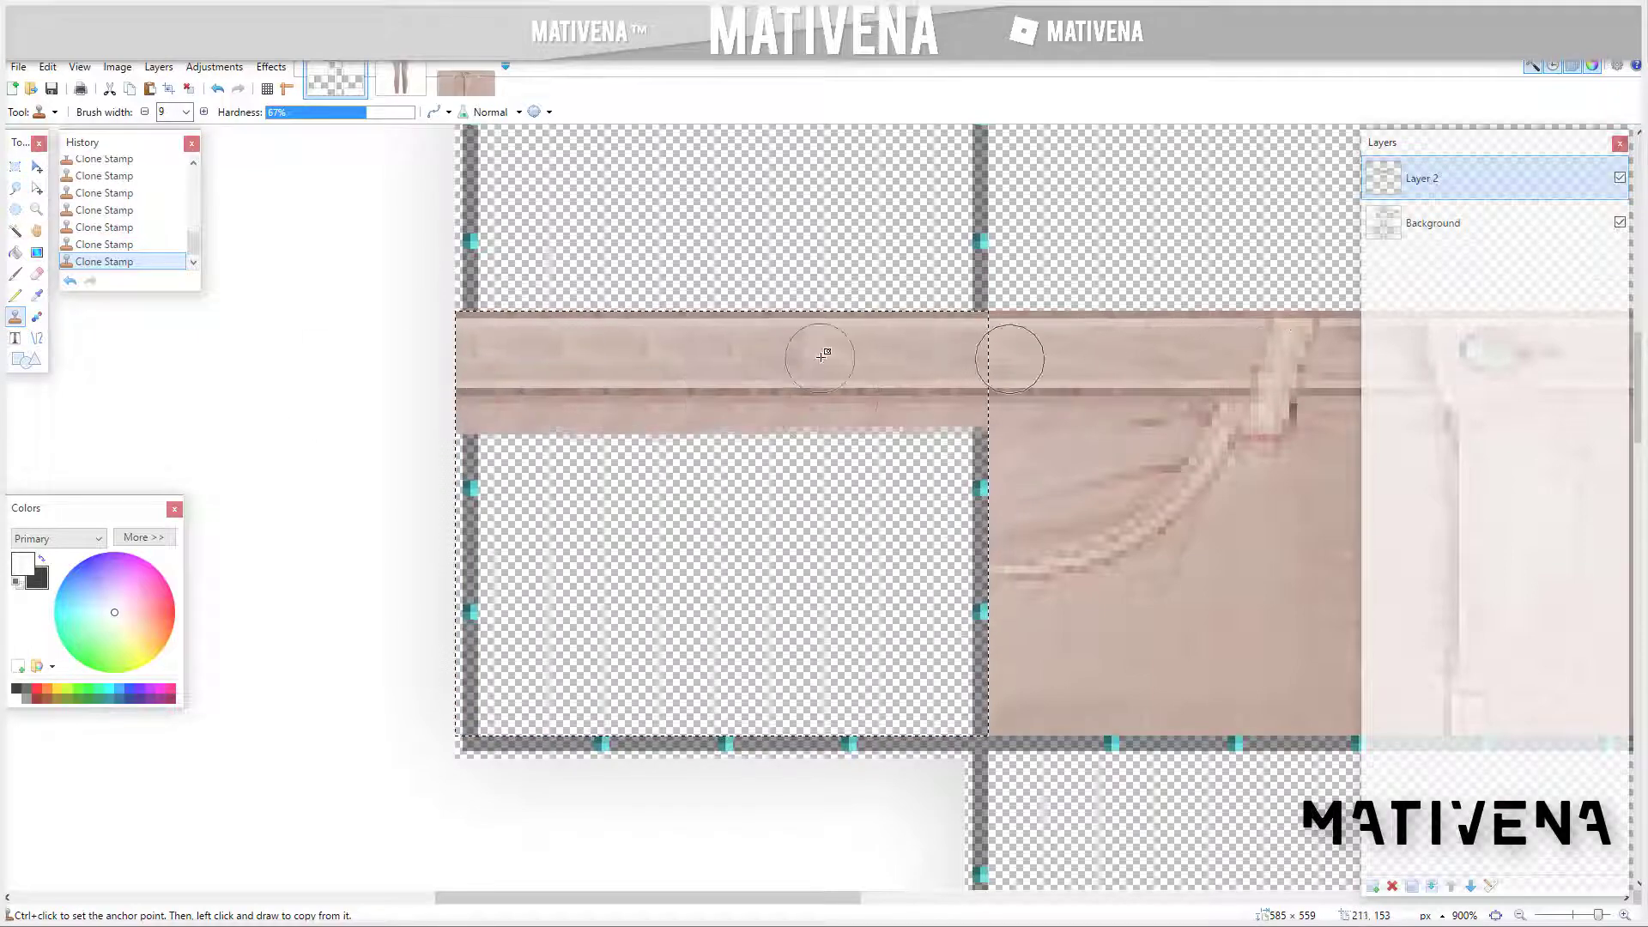